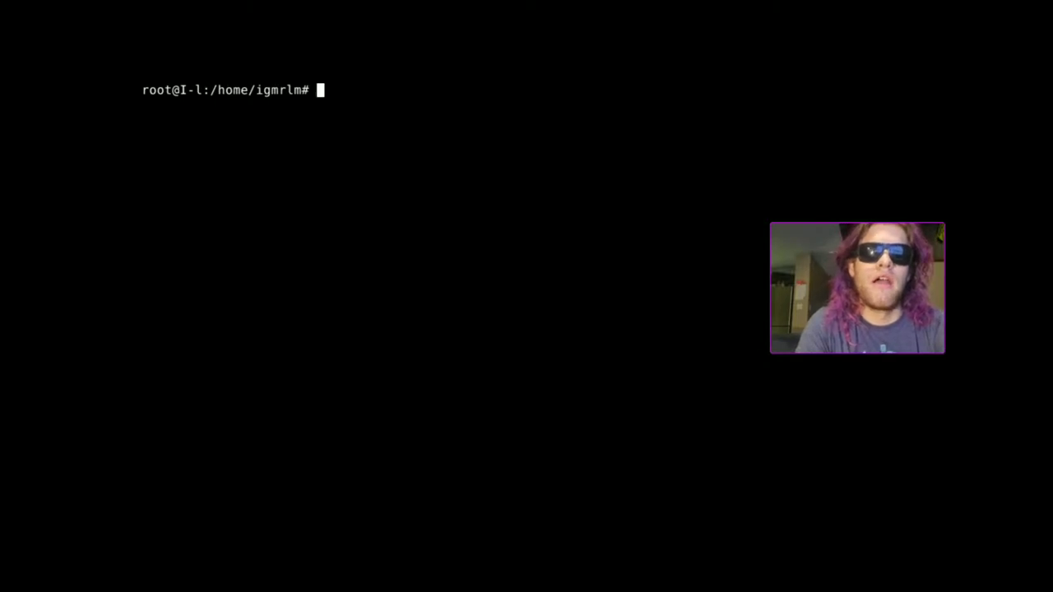
- Play the teacher-there-are-five-senses PNG from Pictures as sound with dd of=/dev/dsp
type("dd if=/home/igm")
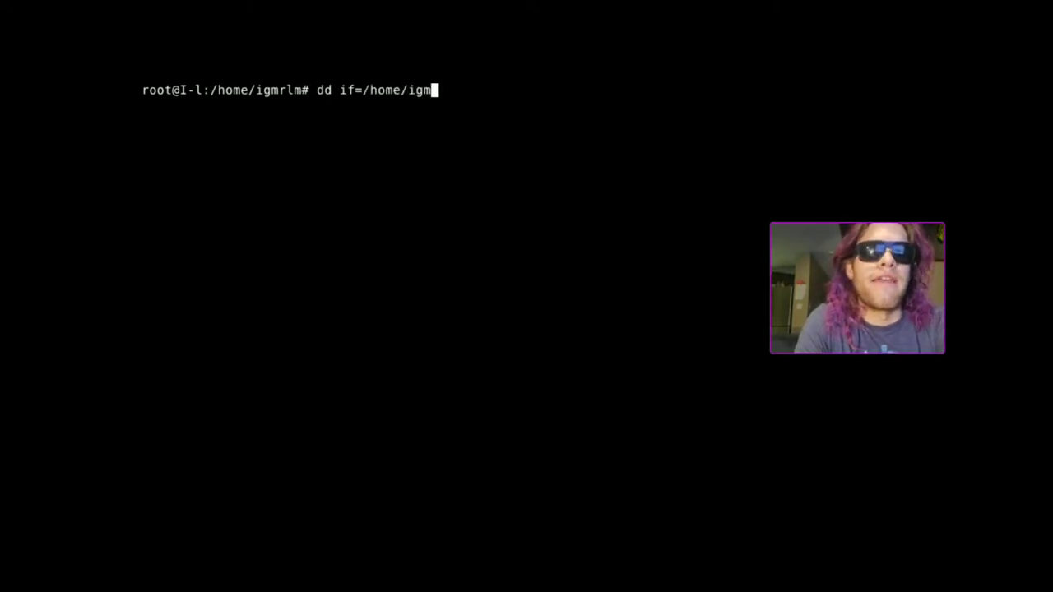
type("rlm/Pictures/")
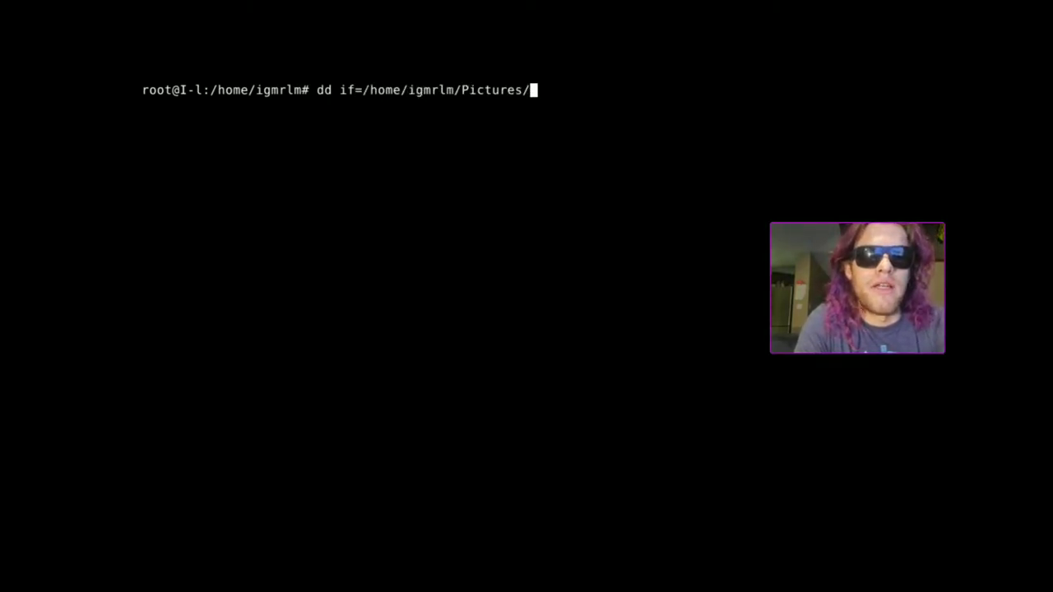
type("teacher-there-are-five-senses-me-can-hear-pictures.png of=/dev/ds")
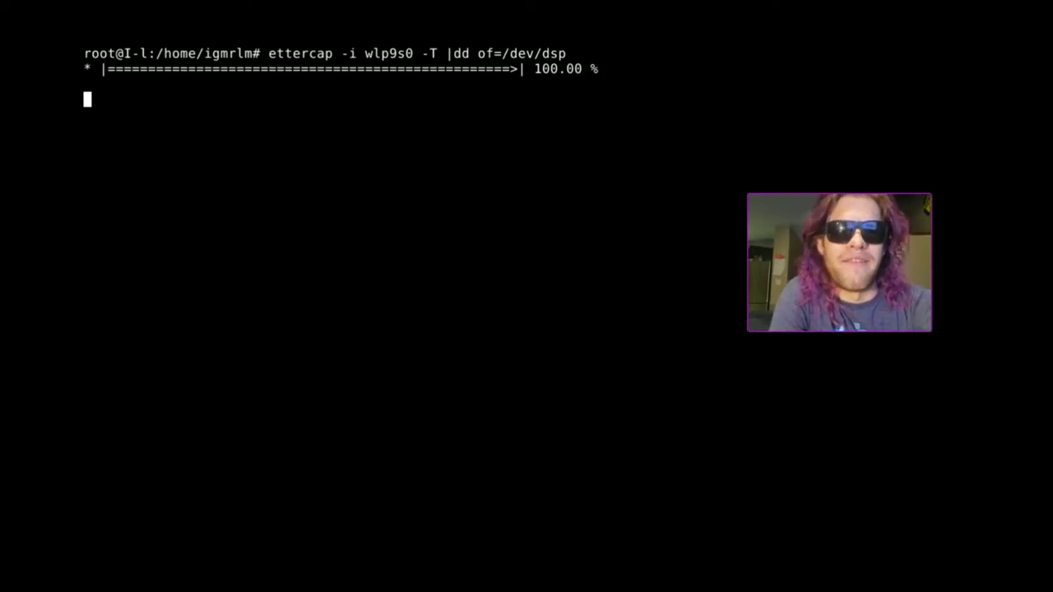
- Stop the ettercap capture and ping 8.8.8.8 from the second terminal tab
key("ctrl+c")
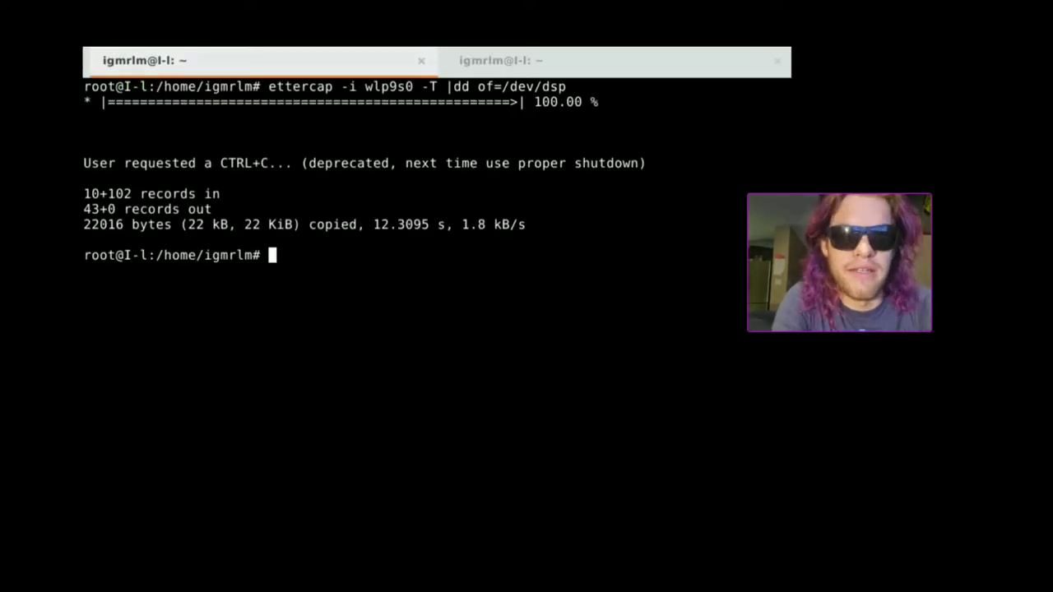
left_click(500, 60)
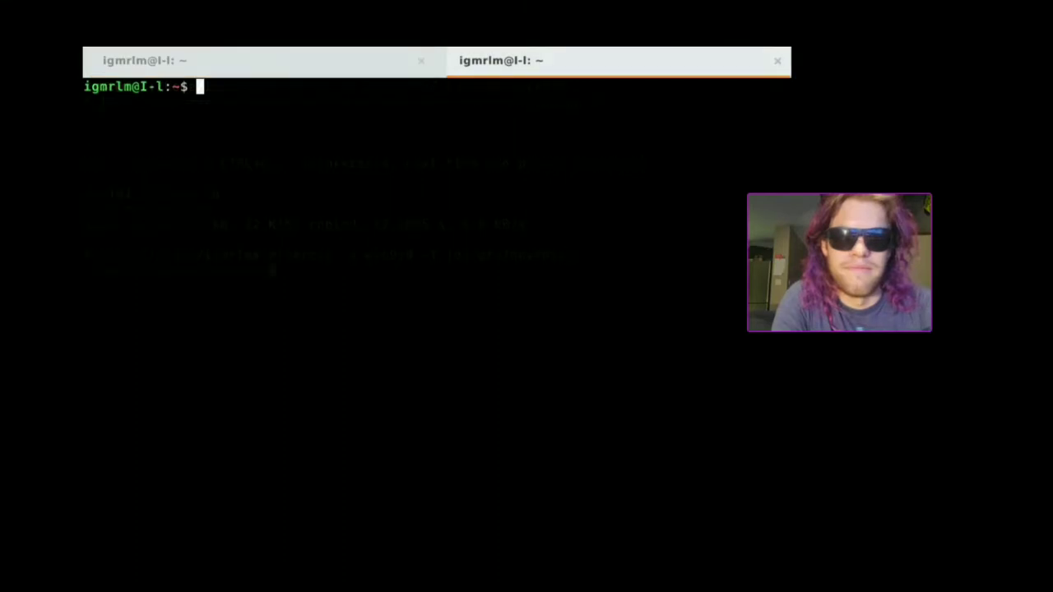
type("ping")
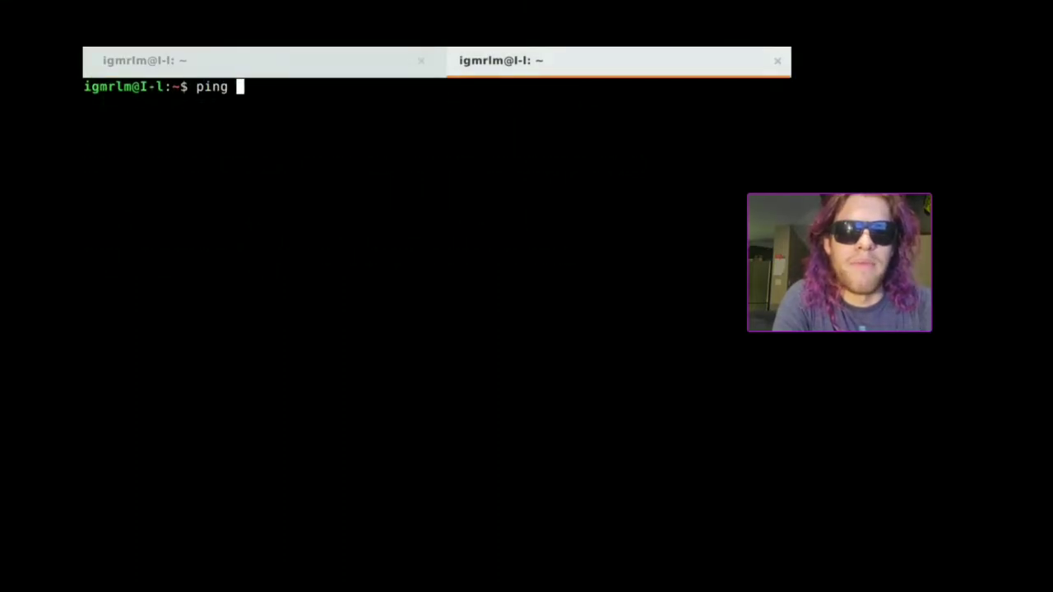
type("8.8.8.")
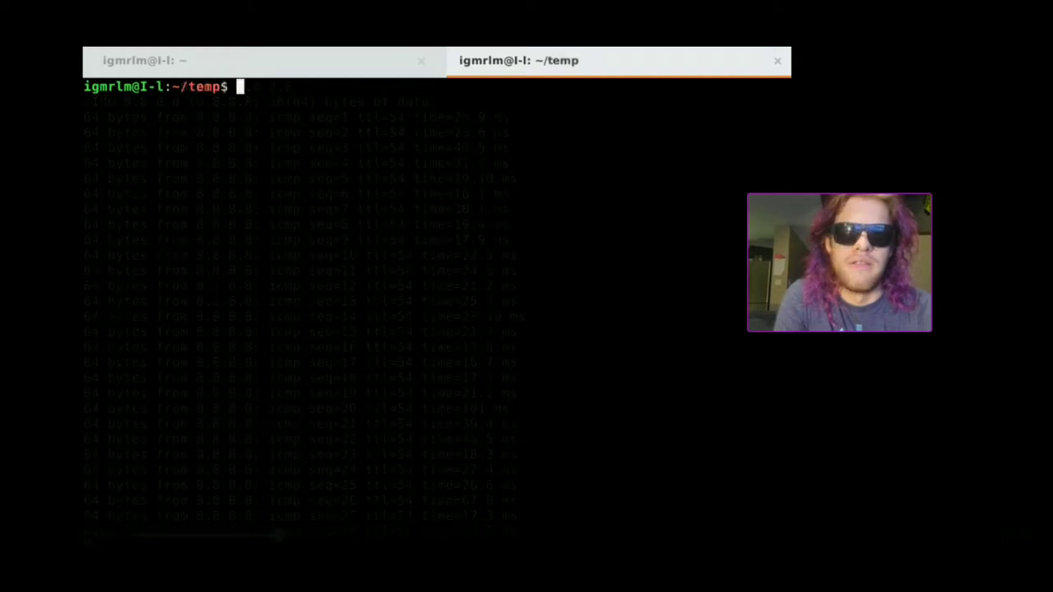
- Become root with su and run apt-get update, glancing at the capture tab
type("su")
type("apt-get")
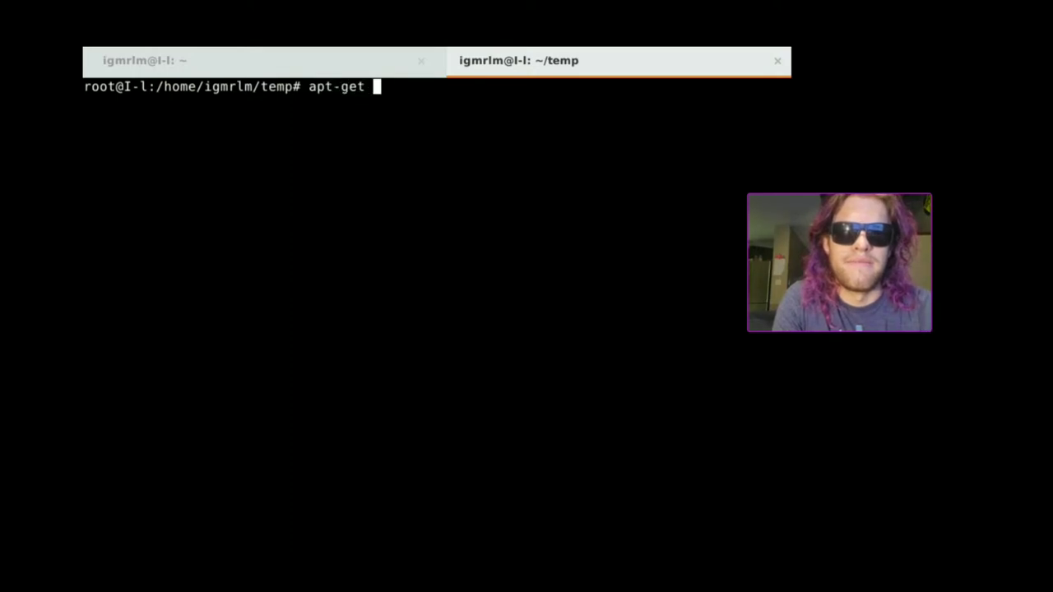
type("update")
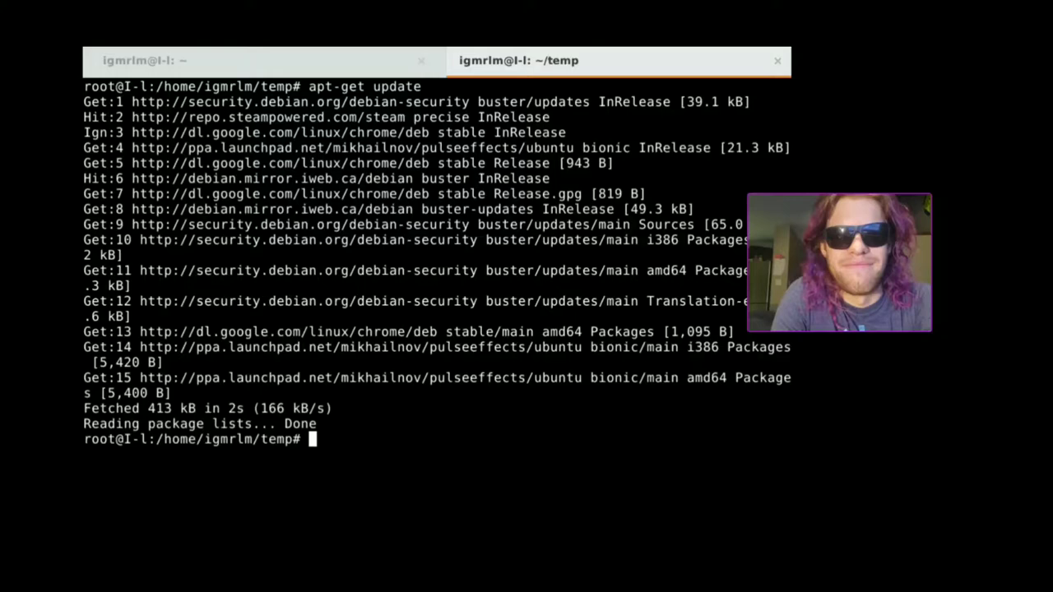
left_click(144, 60)
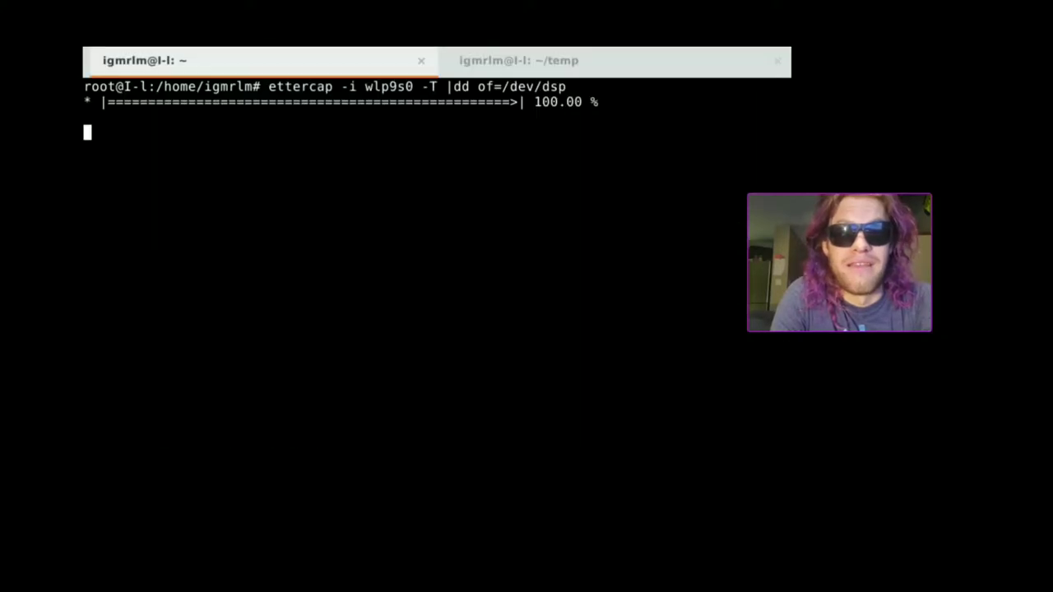
left_click(519, 60)
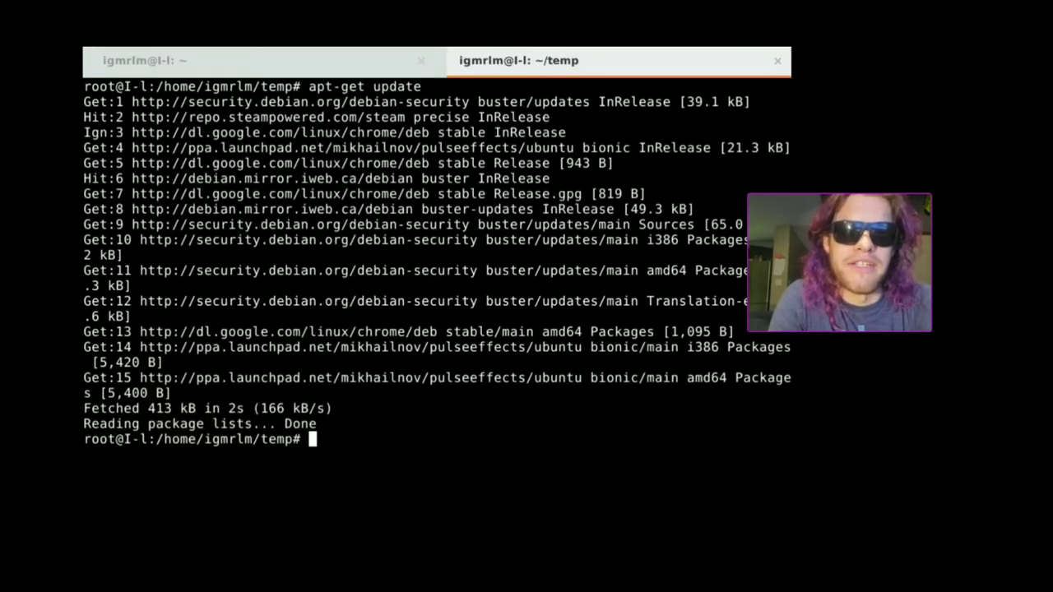
- Run apt-get upgrade and confirm the package upgrade with y
type("apt-get update")
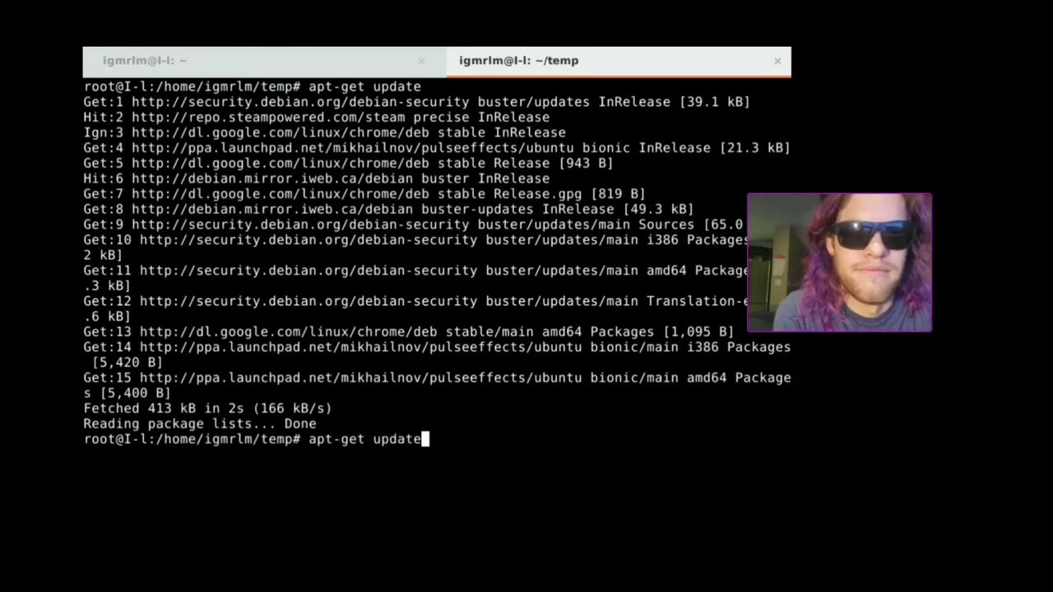
key("BackSpace")
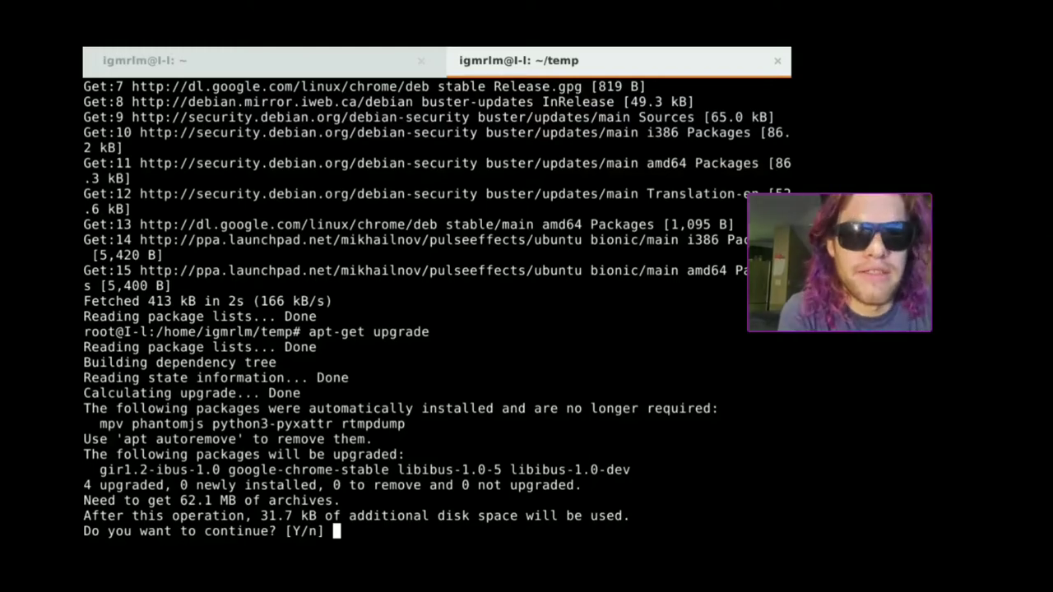
type("y")
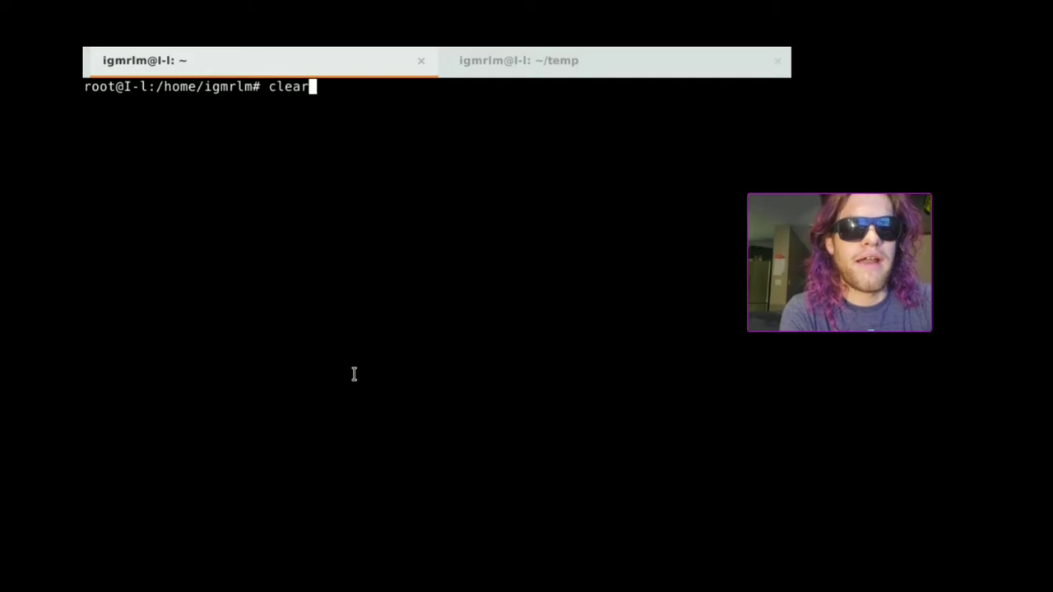
- Pipe cat /dev/input/mouse1 into dd toward /dev/dsp to hear mouse movement
type("cat /dev/input/mouse1")
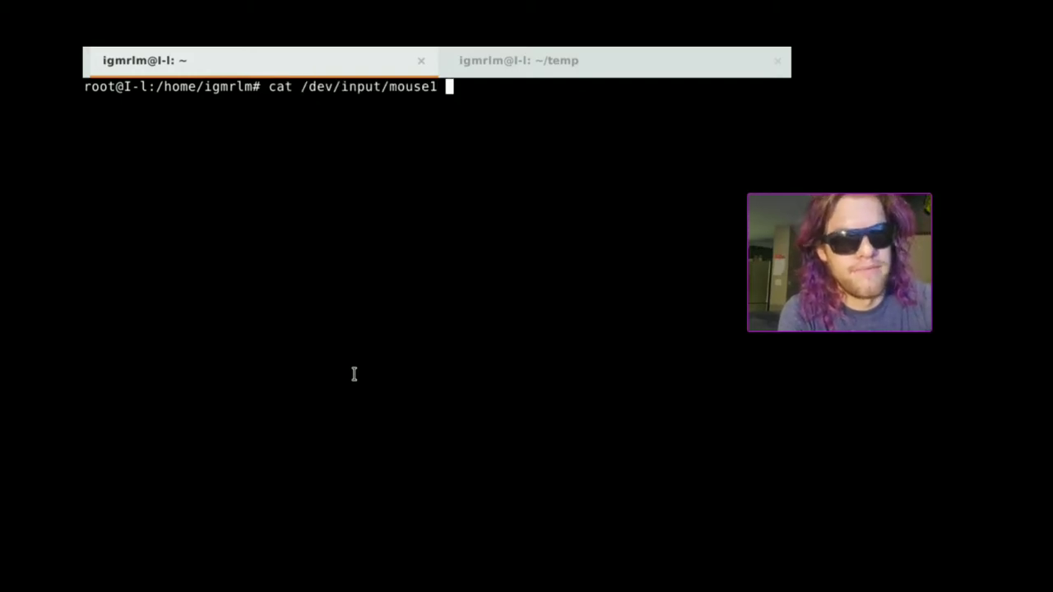
type("|dd if=")
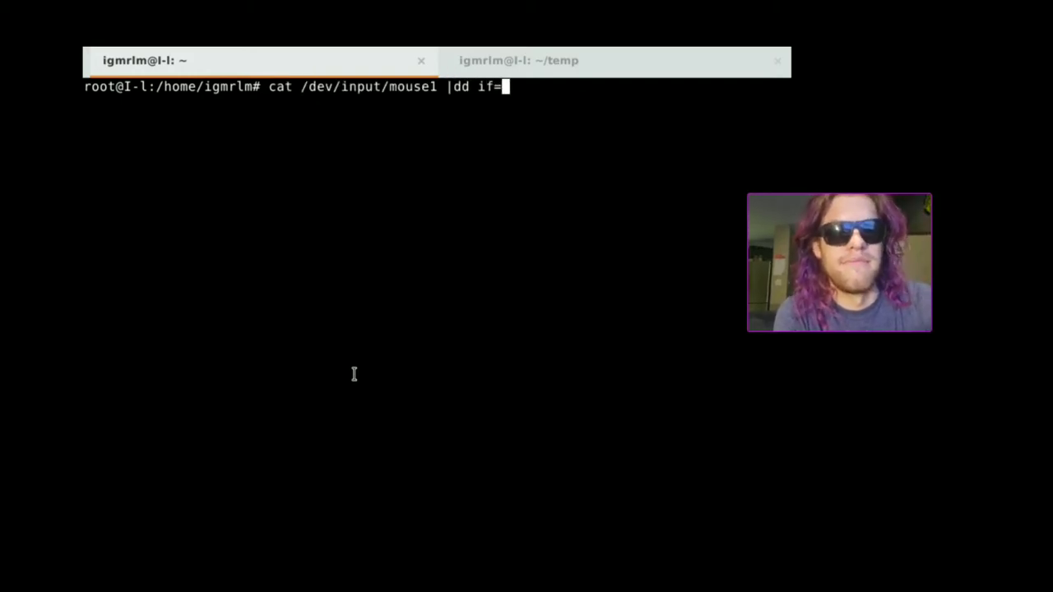
type("/dev/dsp")
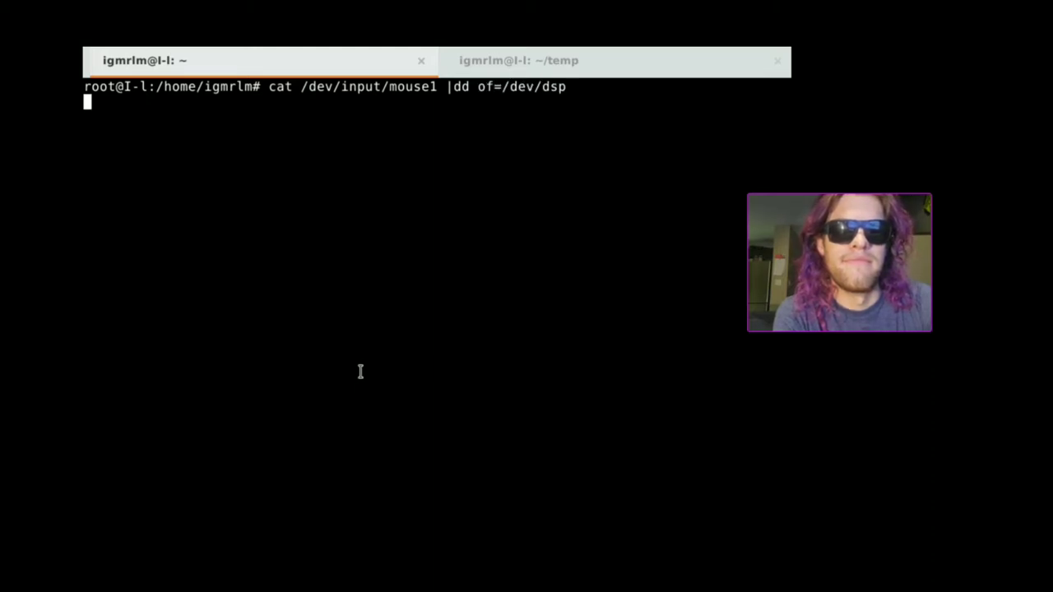
mouse_move(236, 440)
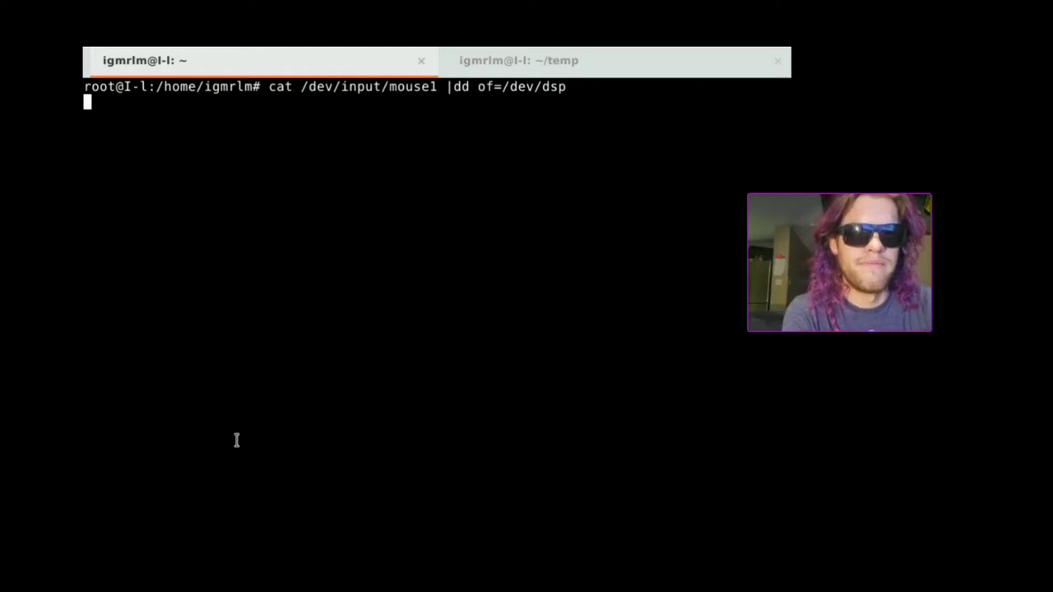
mouse_move(427, 236)
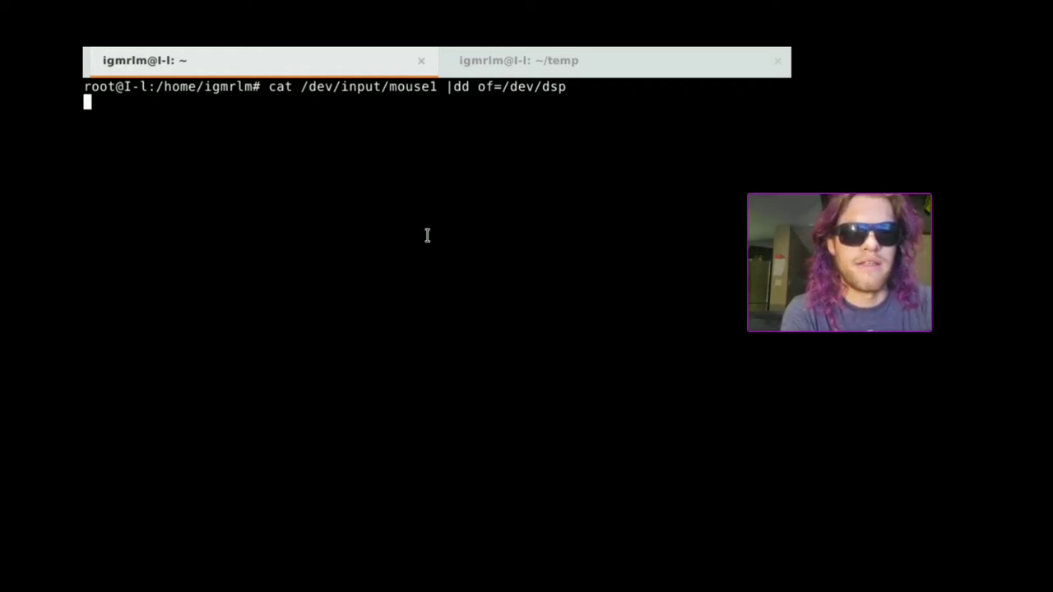
mouse_move(378, 390)
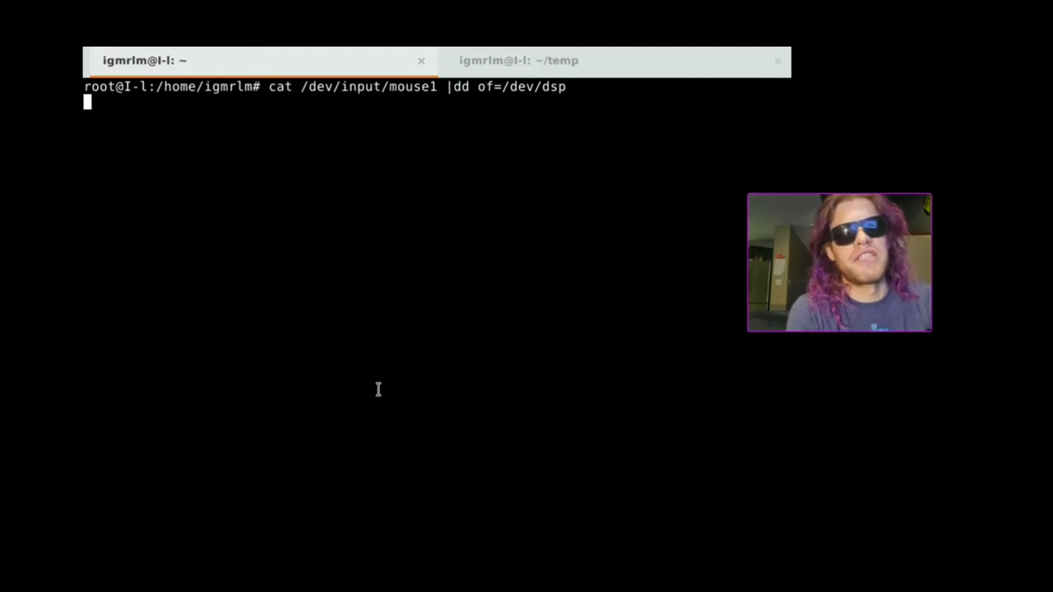
mouse_move(438, 275)
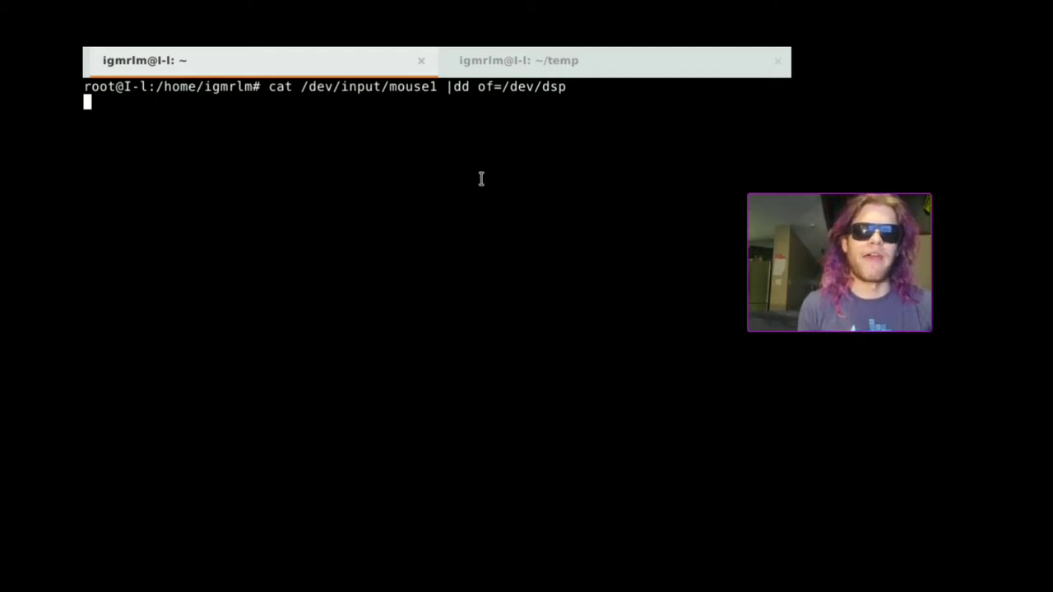
mouse_move(511, 229)
type("cat usb-Razer_Razer_BlackWidow_Refresh_TournamenT_Edition-event-kbd")
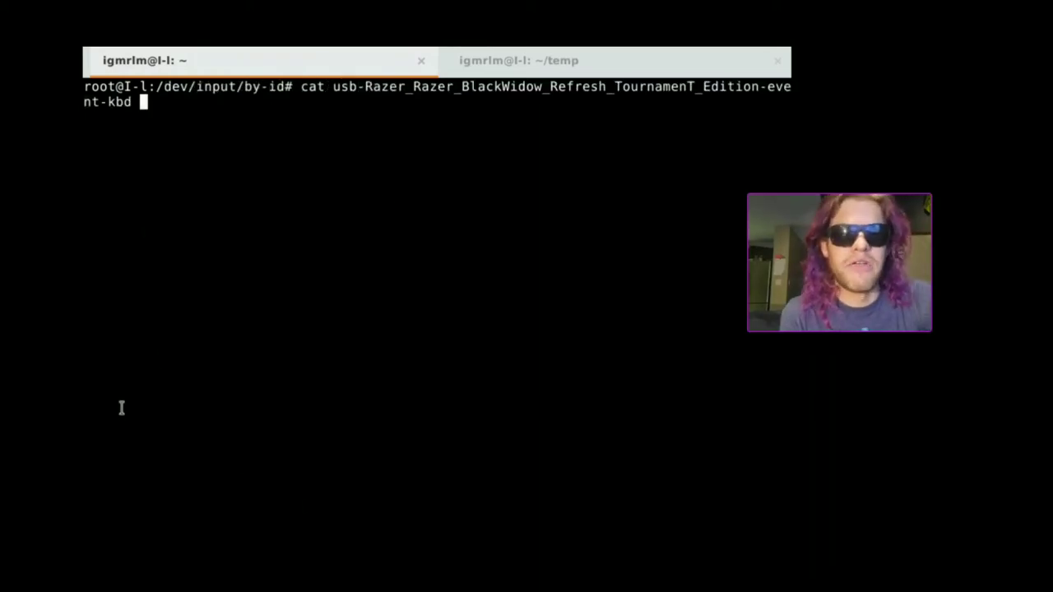
- Pipe the Razer keyboard device into dd of=/dev/dsp, fix the missing slash, and test keys
type("|dd i")
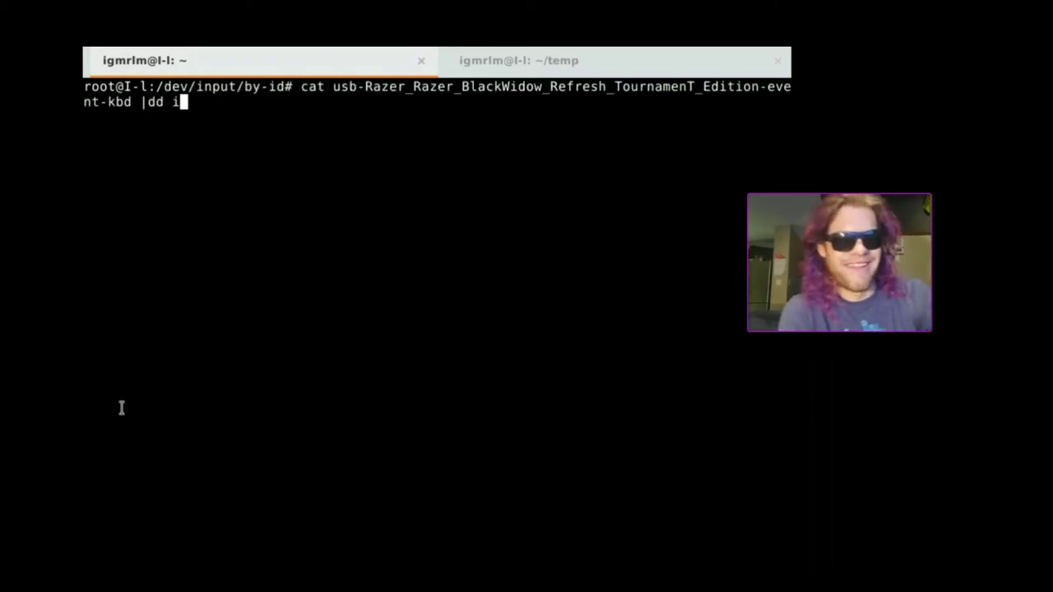
type("of=dev/dsp")
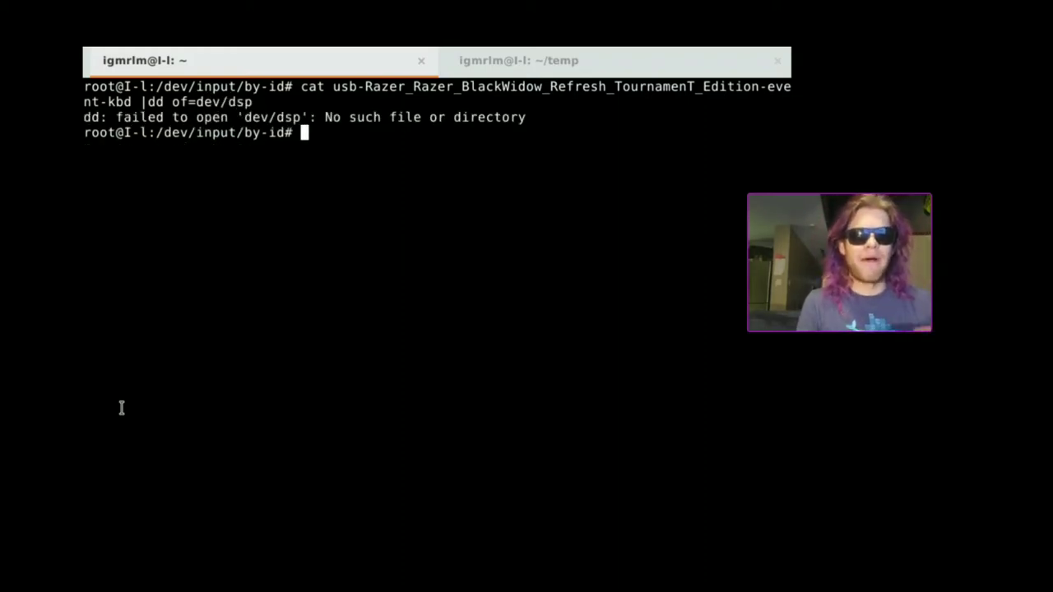
key("Up")
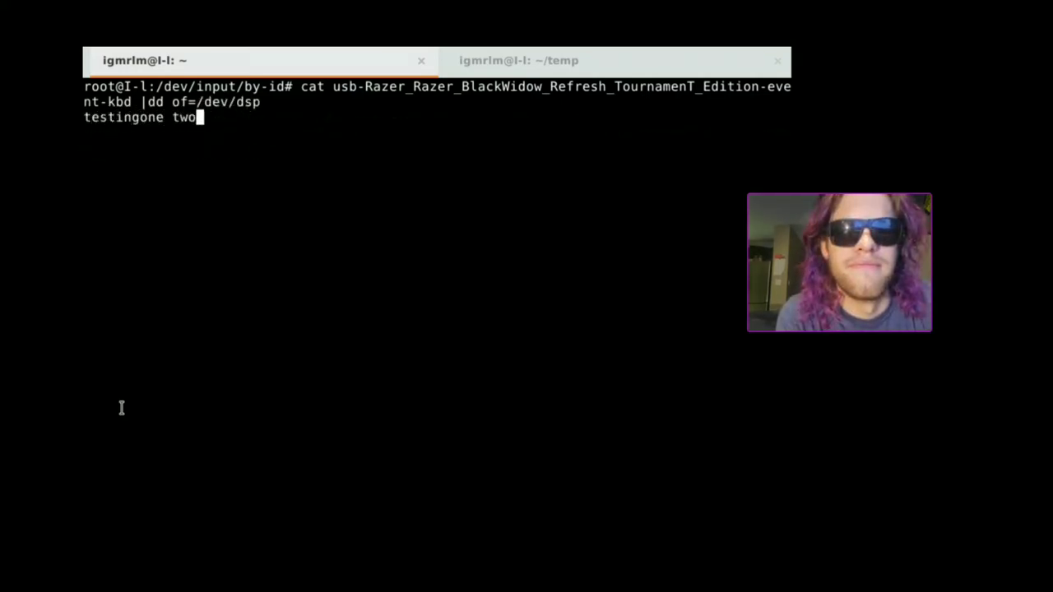
type("three")
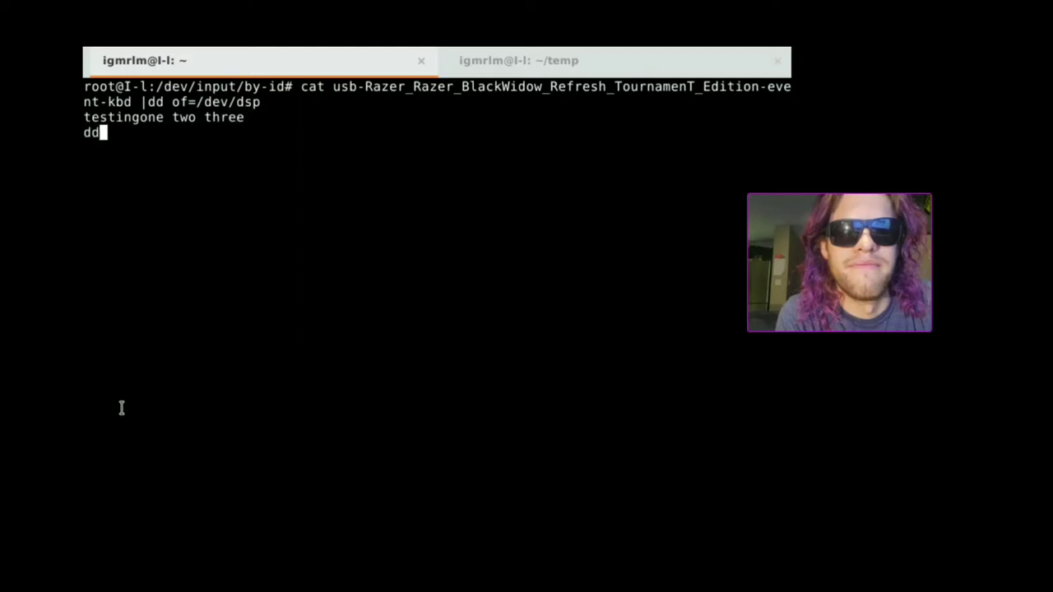
type("ddddddddddddddddddddddddddddddddddddddddddddddddddddddddddddddddddddd")
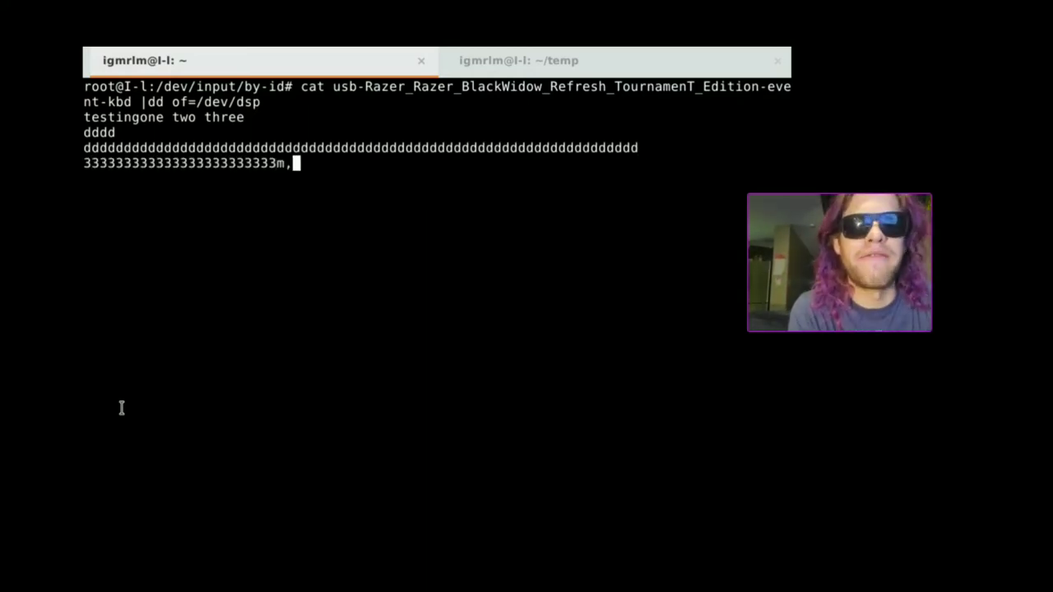
type("mmmmmmmmmmmmmmmmmcmcmcmcmcmcmmcmcmcmmmmmmmmmmkwjeriq")
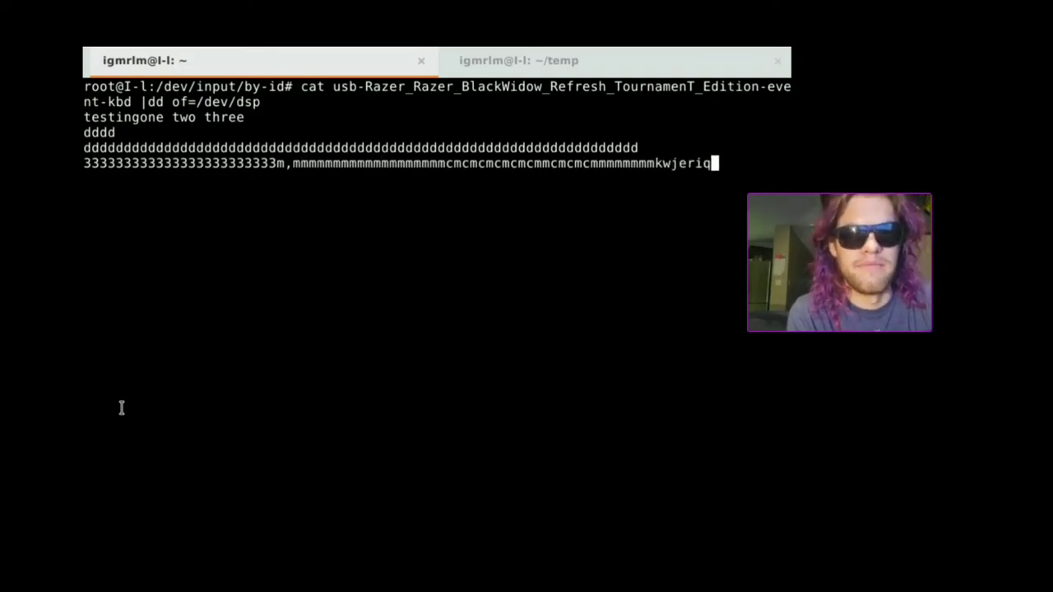
- Type phrases like 'this is awesome', 'you are awaesome' and 'like and subscrib' into the keyboard sound pipe
type("why is this a thing")
type("science is awesom")
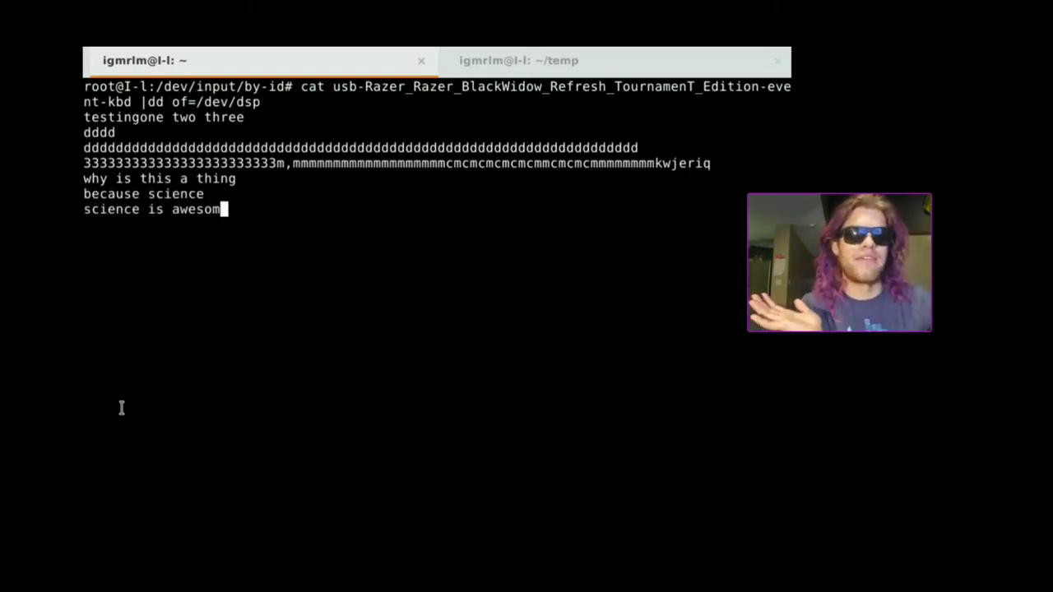
type("this is aWE")
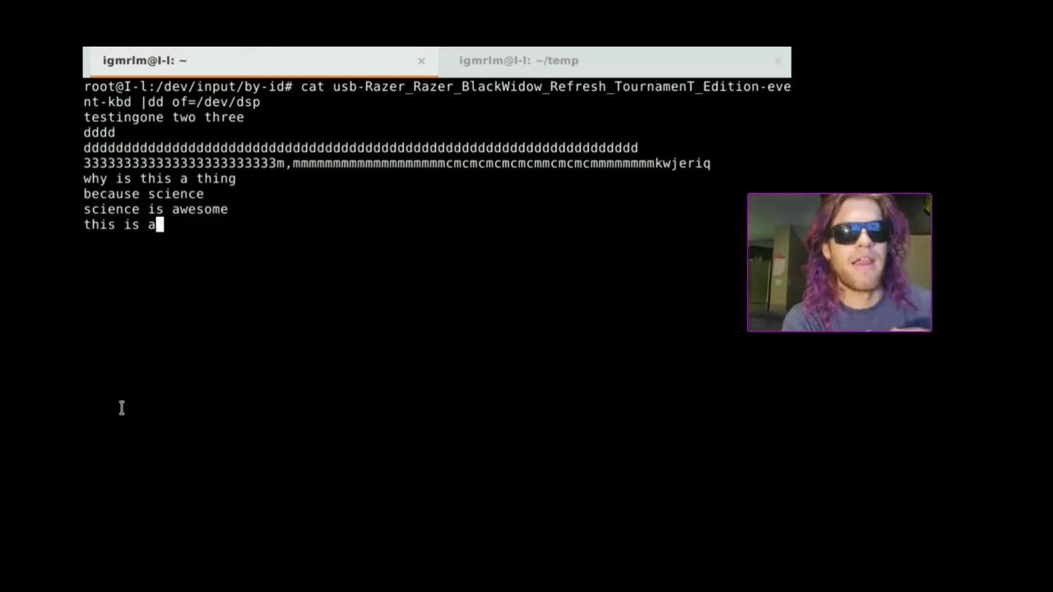
type("wesome")
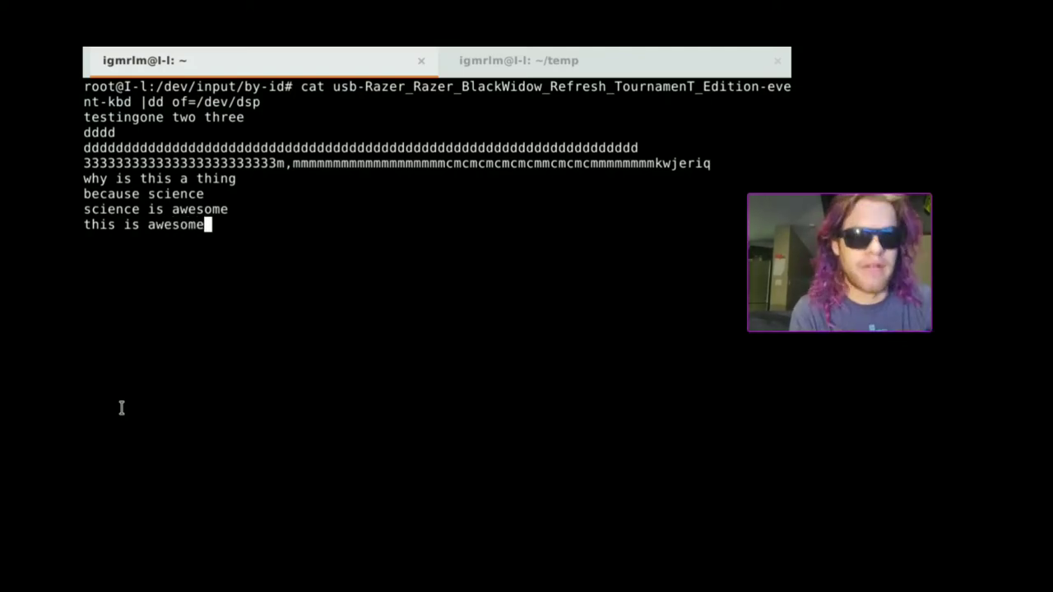
type("you are awaesome")
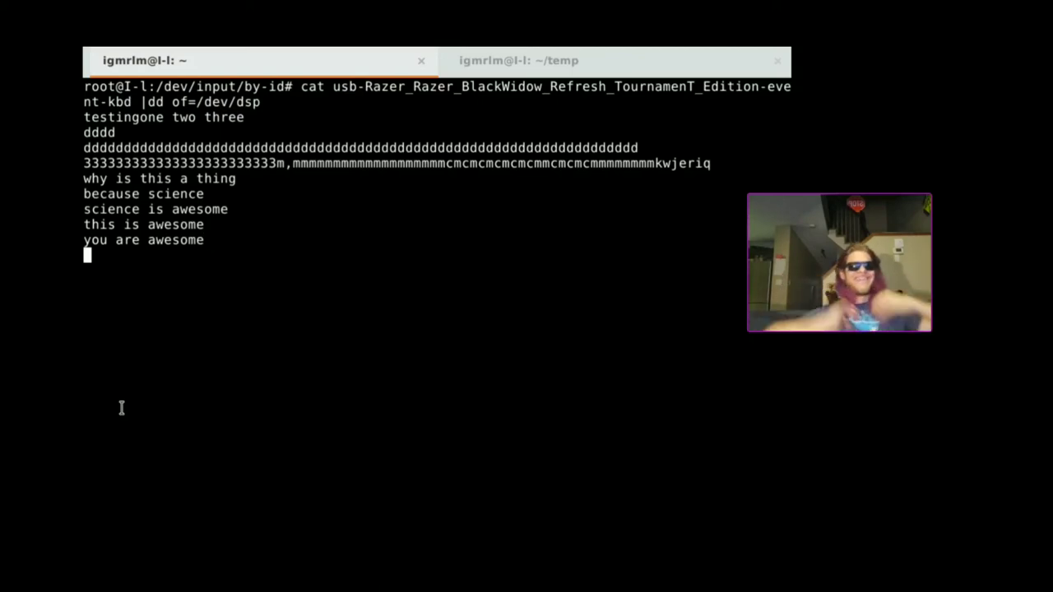
type("like and subscrib")
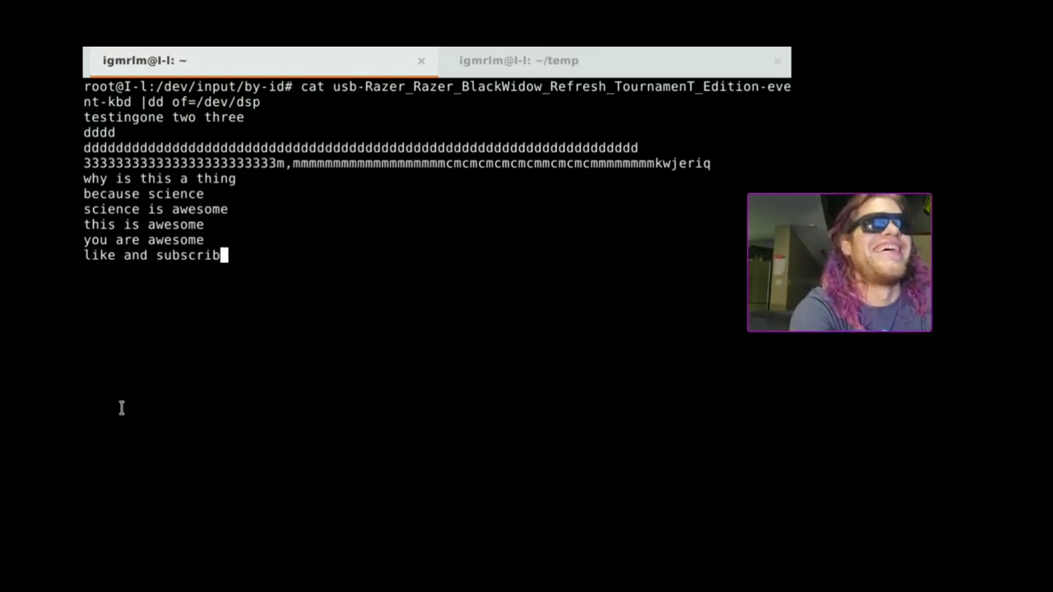
type("wooohooo happieness and nerd stuf")
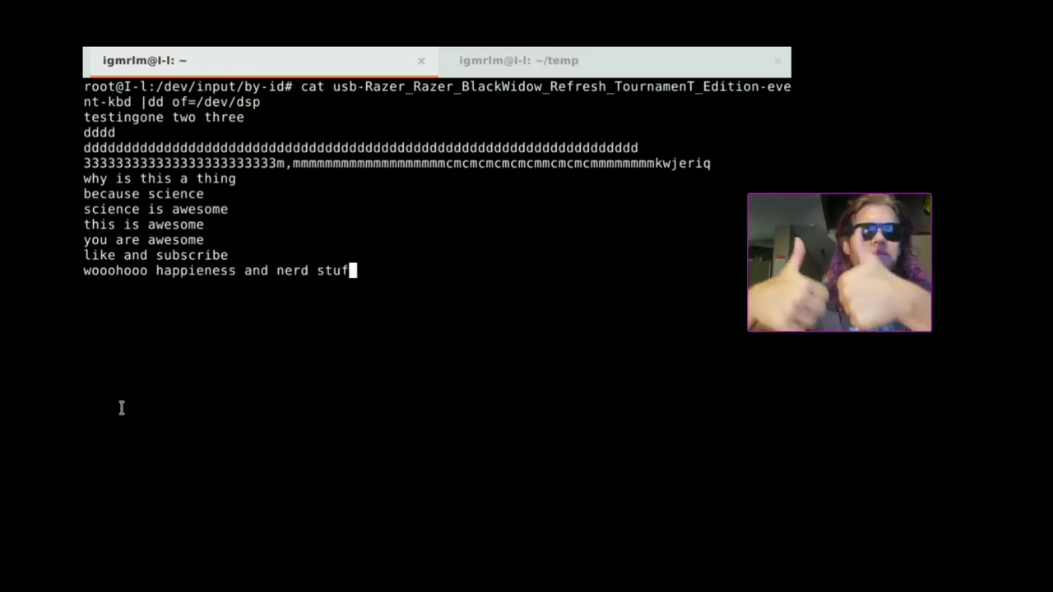
key("enter")
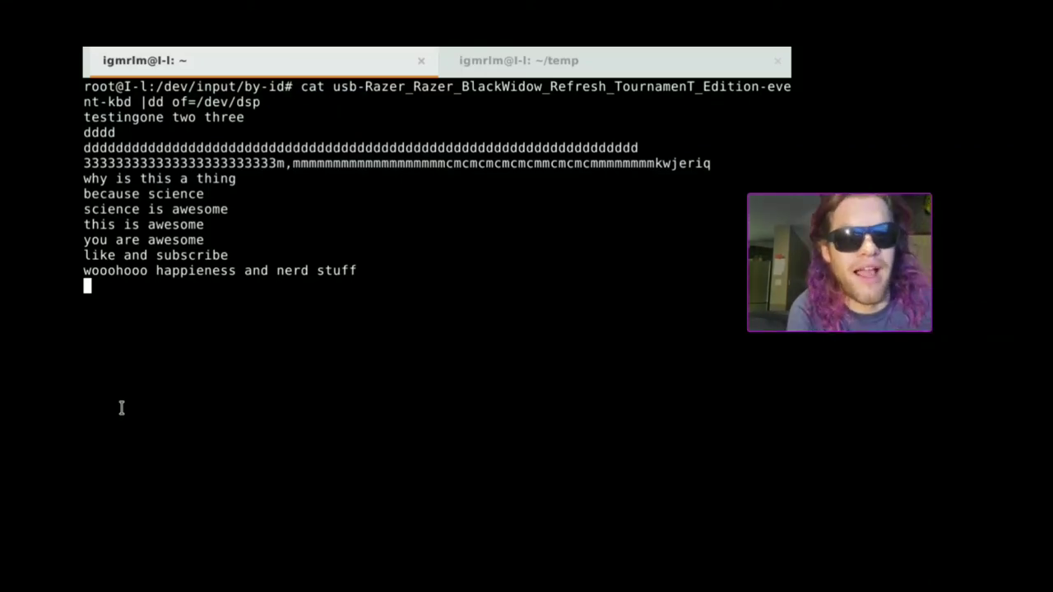